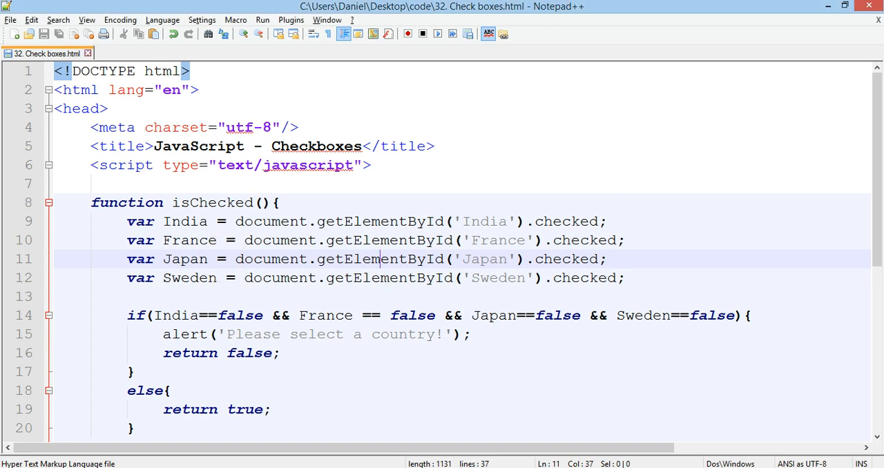
mouse_move(869, 94)
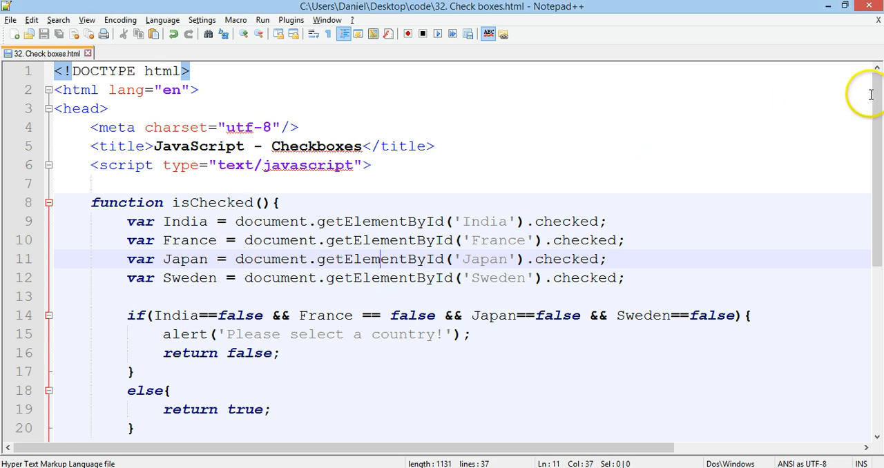
Review the form's onsubmit isChecked() handler and the India checkbox's name, value and id.
scroll(down, 3)
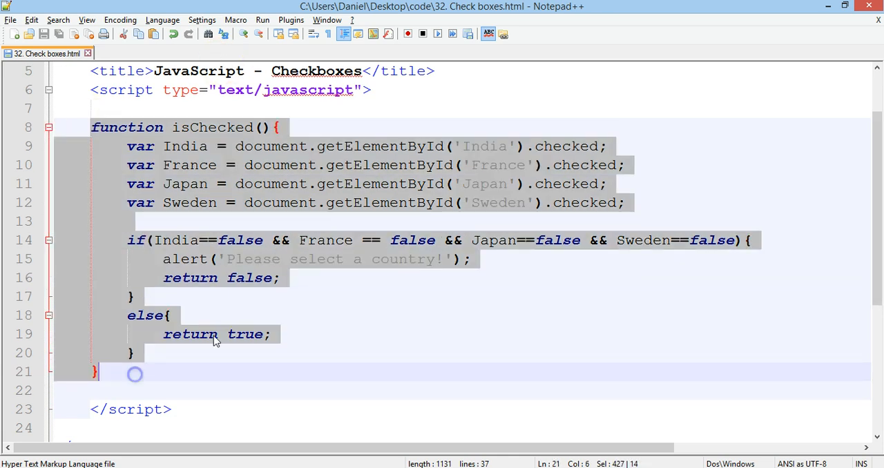
scroll(down, 3)
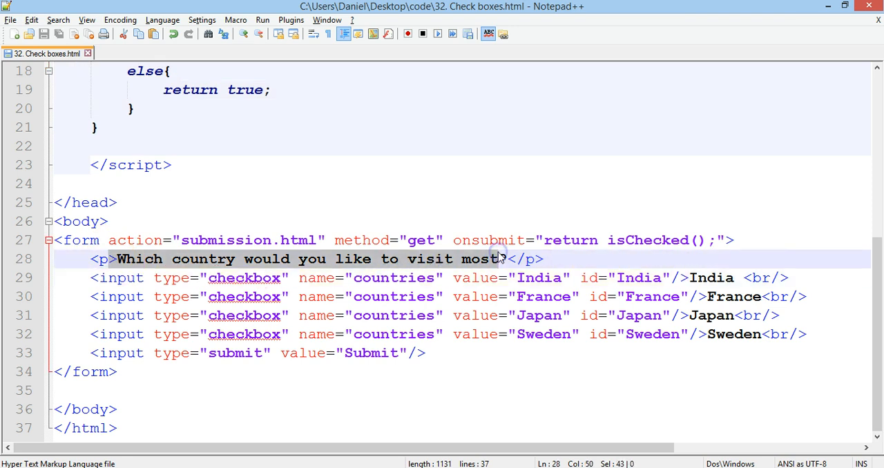
mouse_move(182, 238)
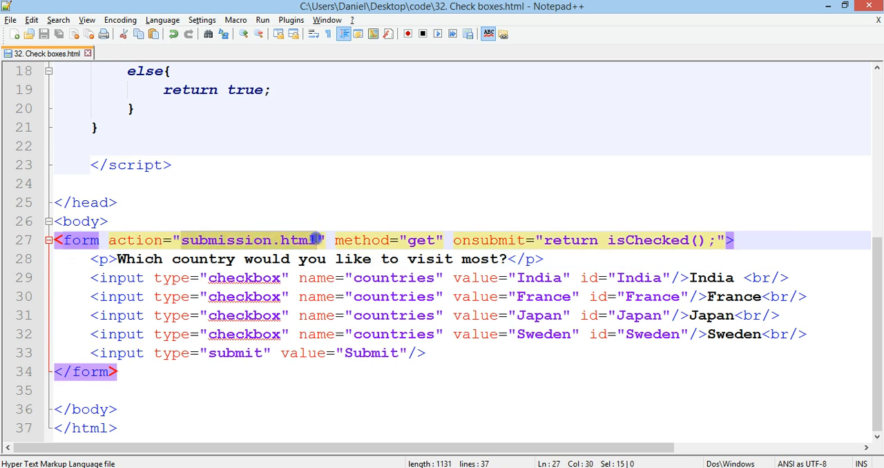
mouse_move(417, 240)
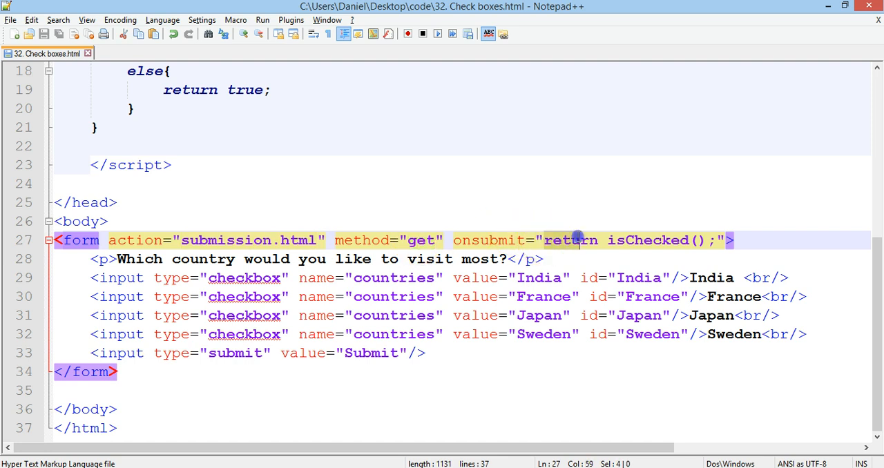
click(108, 221)
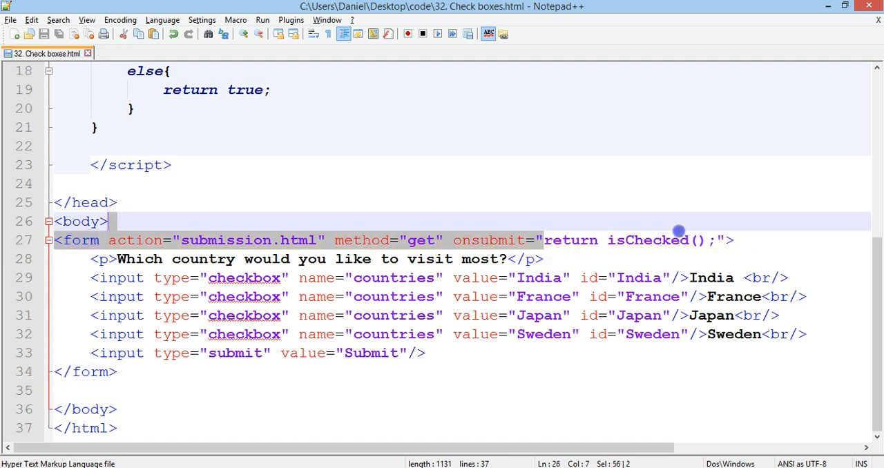
click(671, 241)
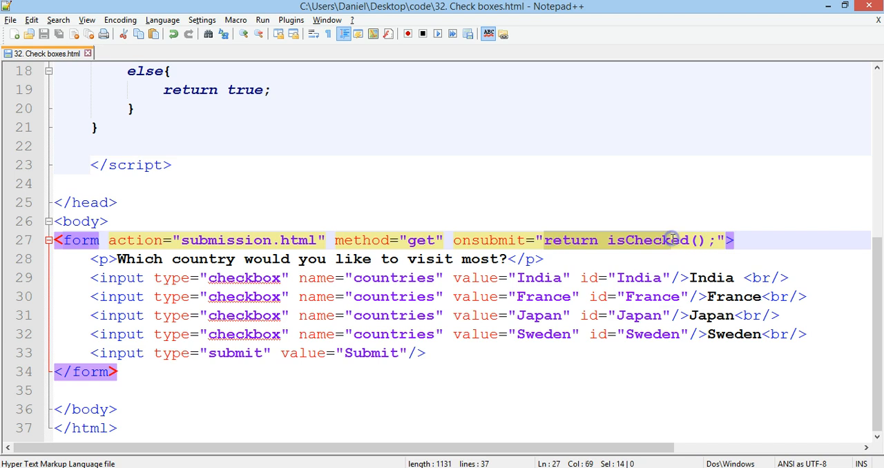
mouse_move(600, 249)
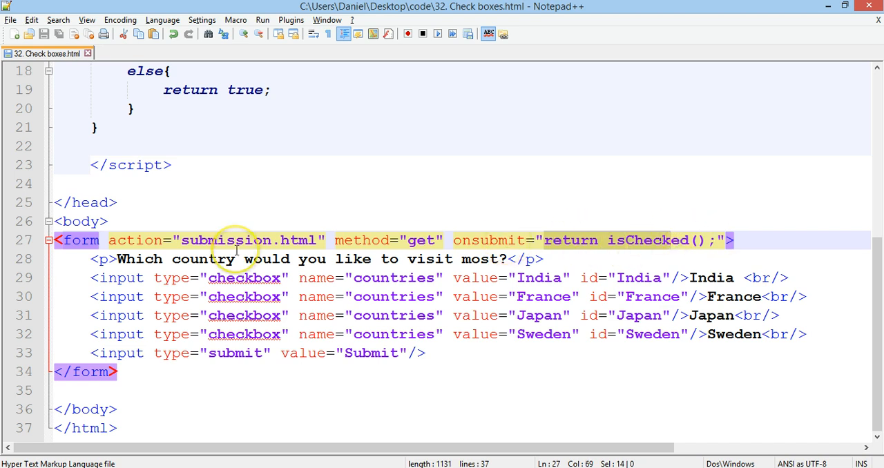
mouse_move(508, 259)
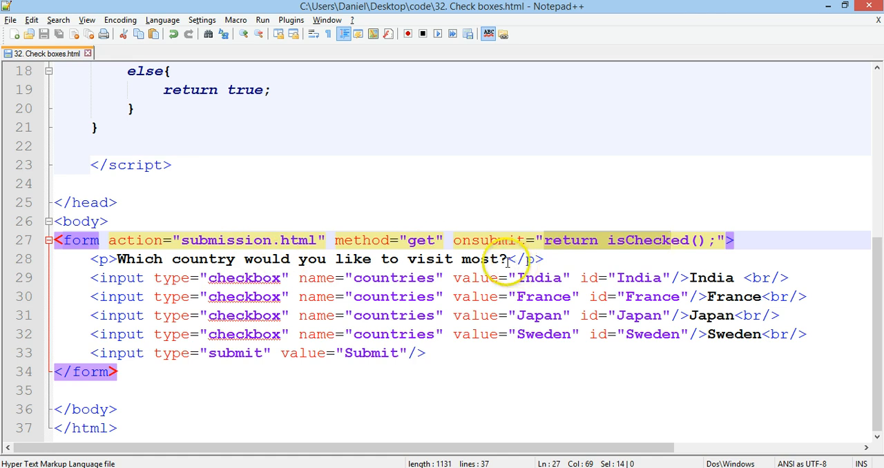
mouse_move(619, 249)
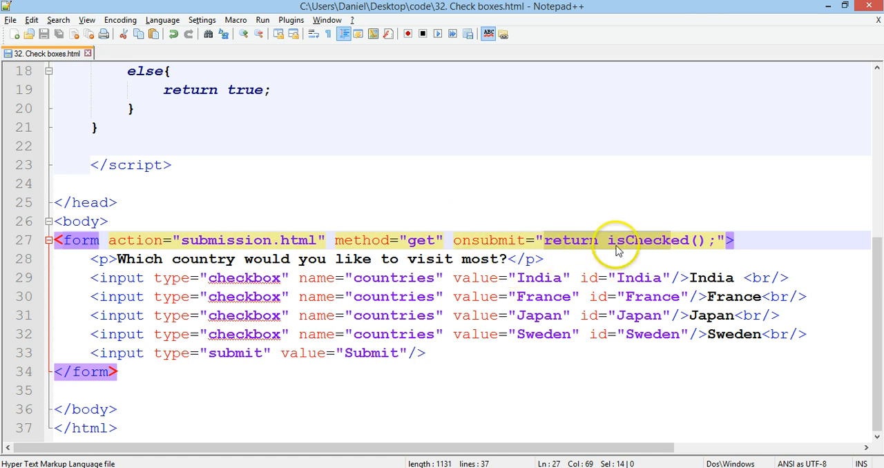
mouse_move(674, 262)
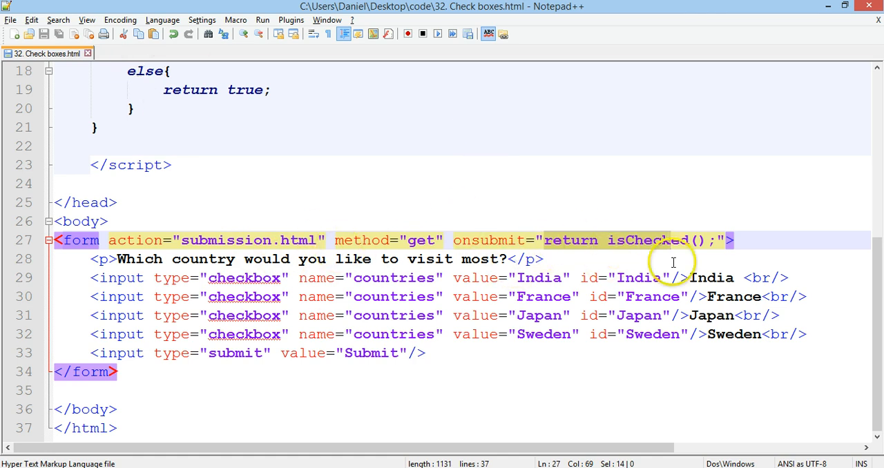
mouse_move(472, 277)
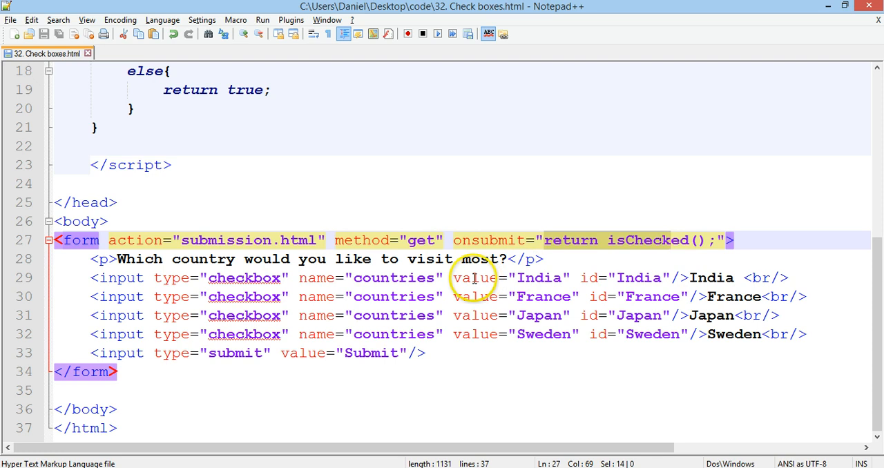
mouse_move(332, 334)
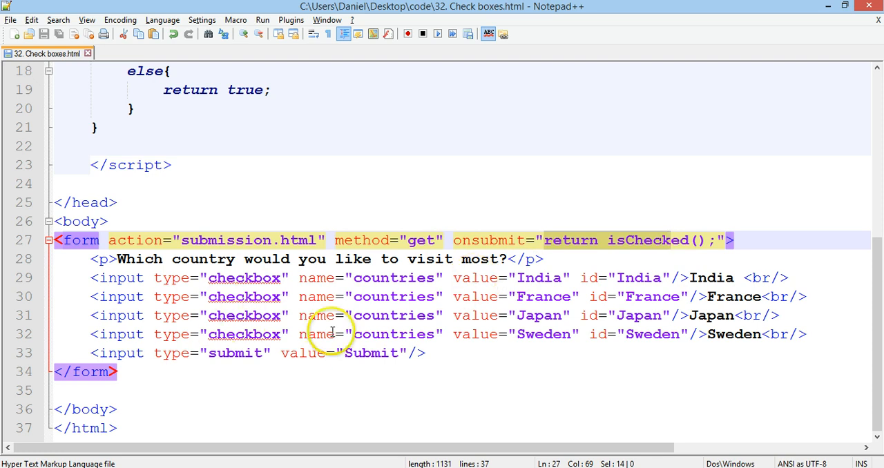
mouse_move(100, 281)
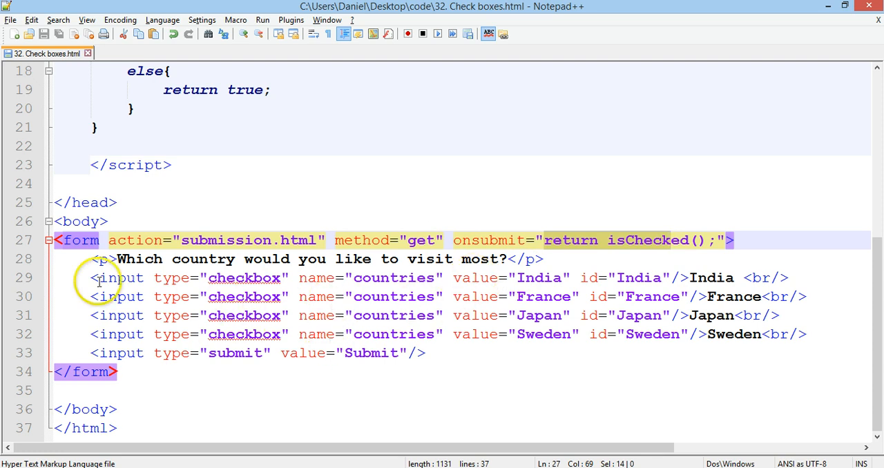
mouse_move(366, 284)
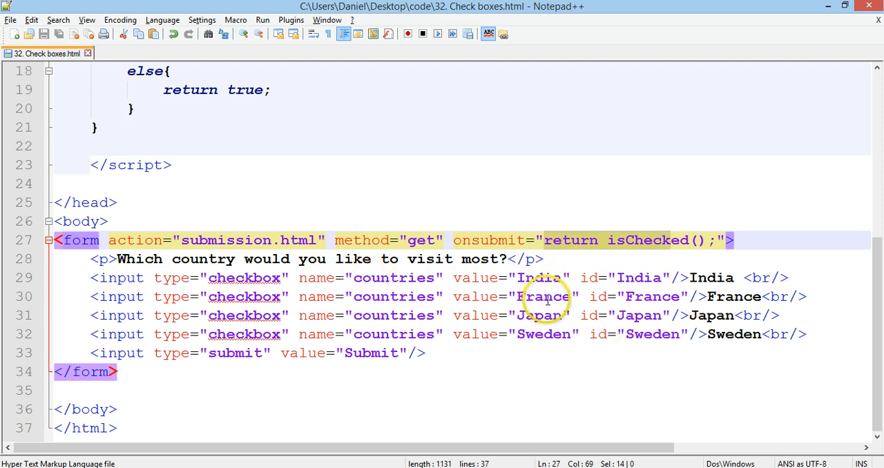
mouse_move(312, 259)
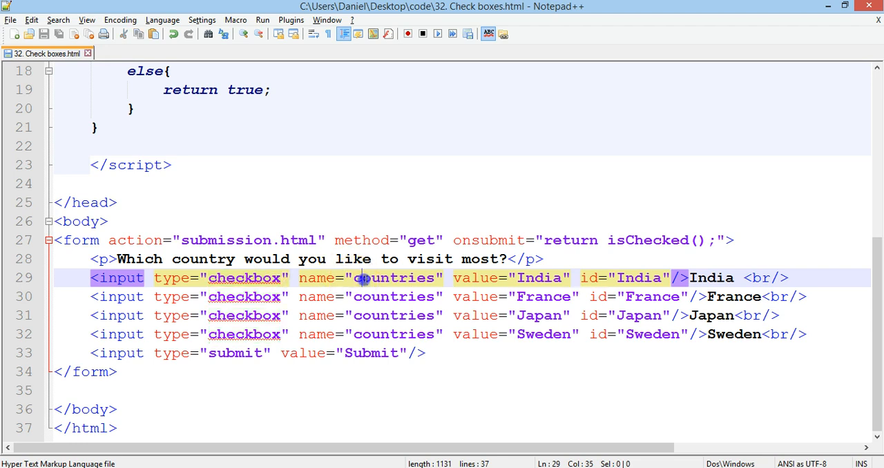
double_click(393, 278)
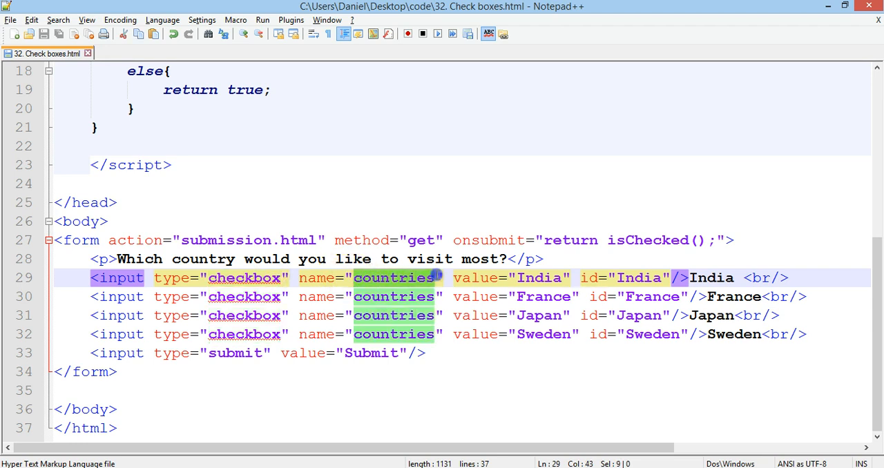
click(411, 277)
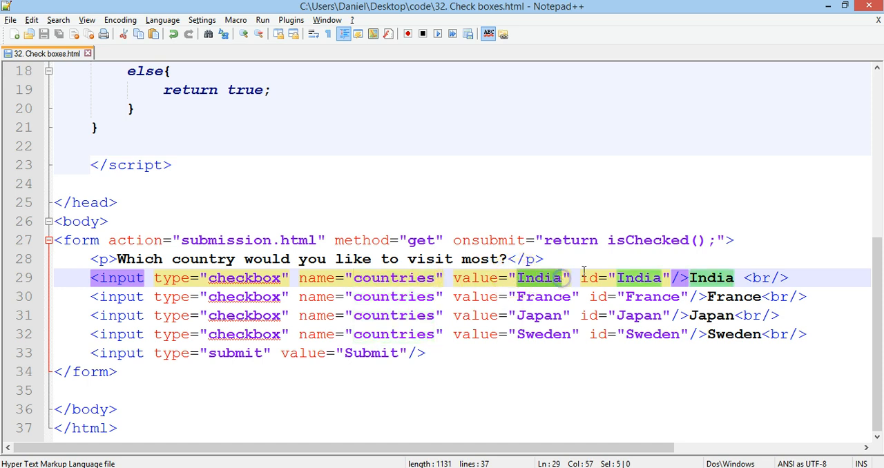
click(651, 278)
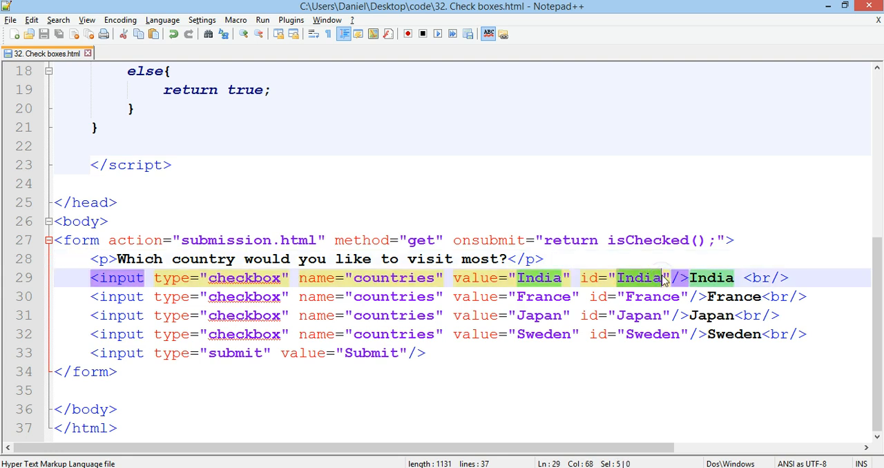
mouse_move(749, 274)
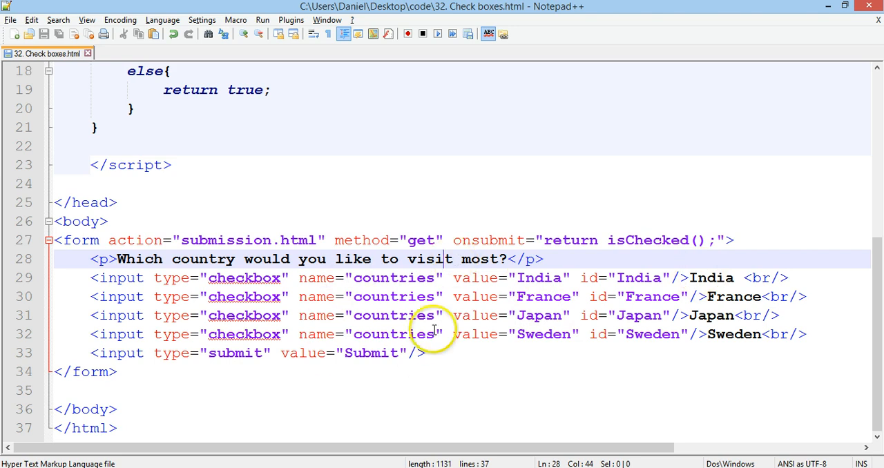
mouse_move(245, 359)
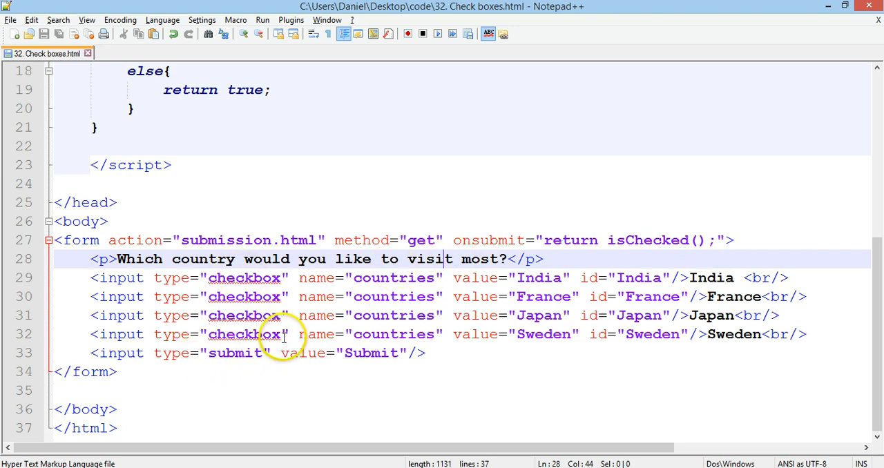
mouse_move(210, 354)
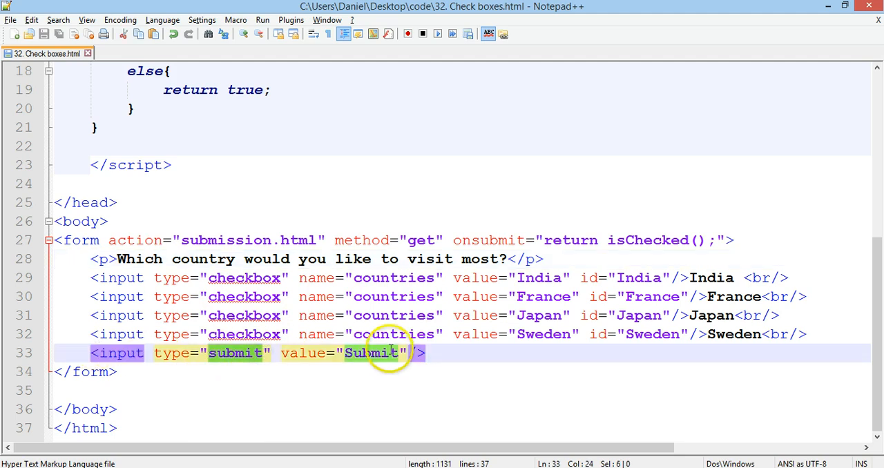
Walk through the isChecked() function down to the else branch that returns true.
scroll(up, 3)
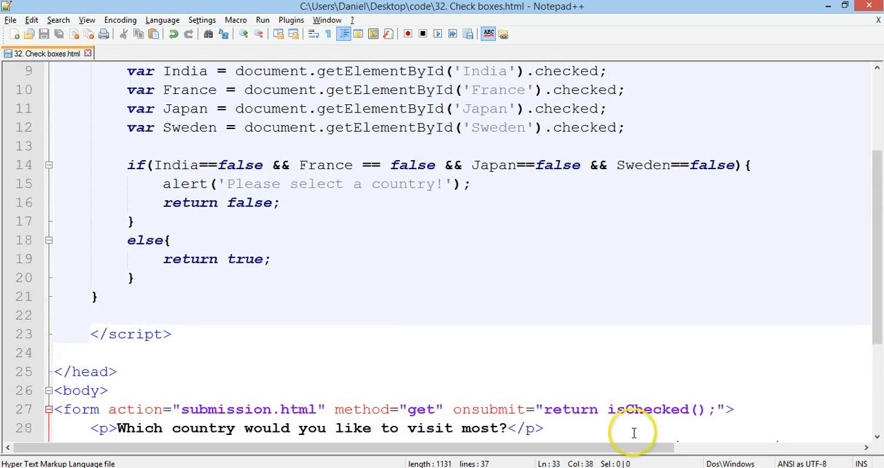
double_click(490, 409)
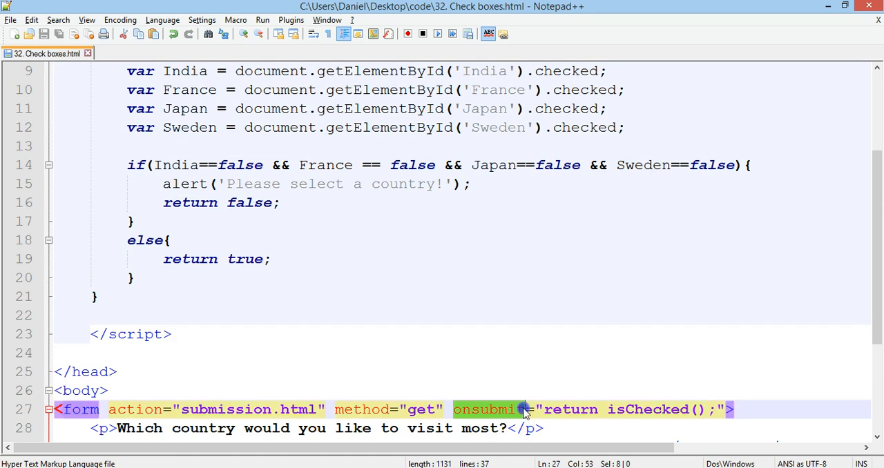
scroll(up, 3)
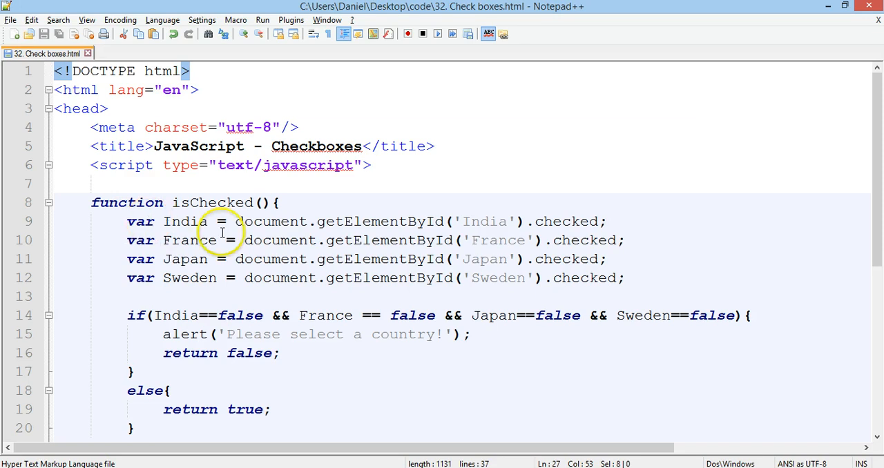
scroll(down, 3)
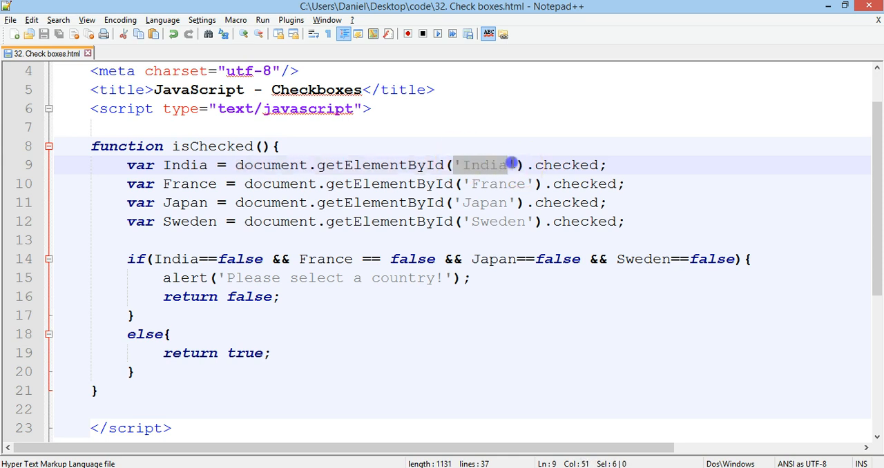
mouse_move(486, 212)
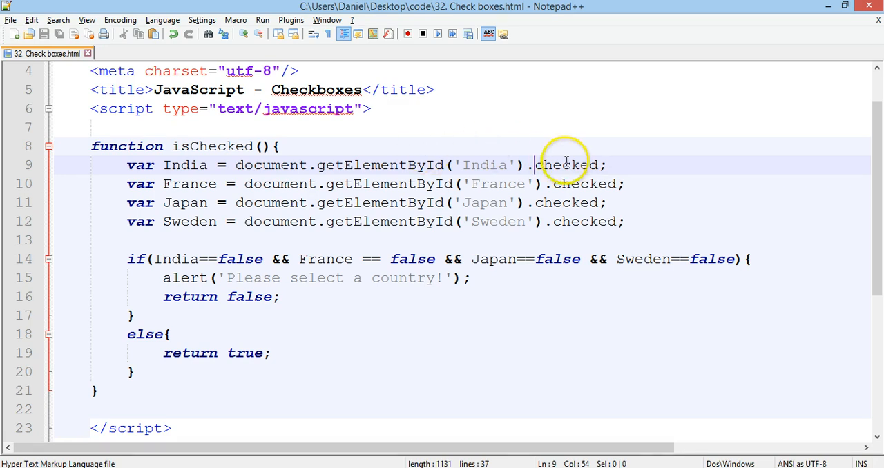
mouse_move(513, 193)
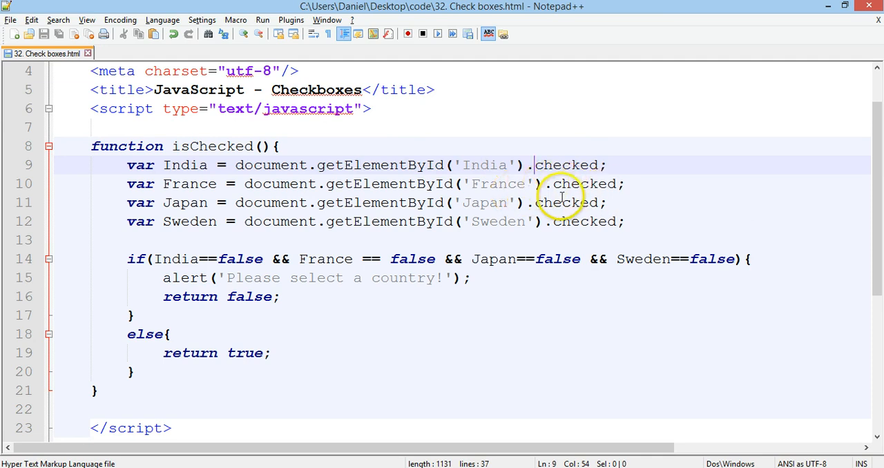
mouse_move(127, 259)
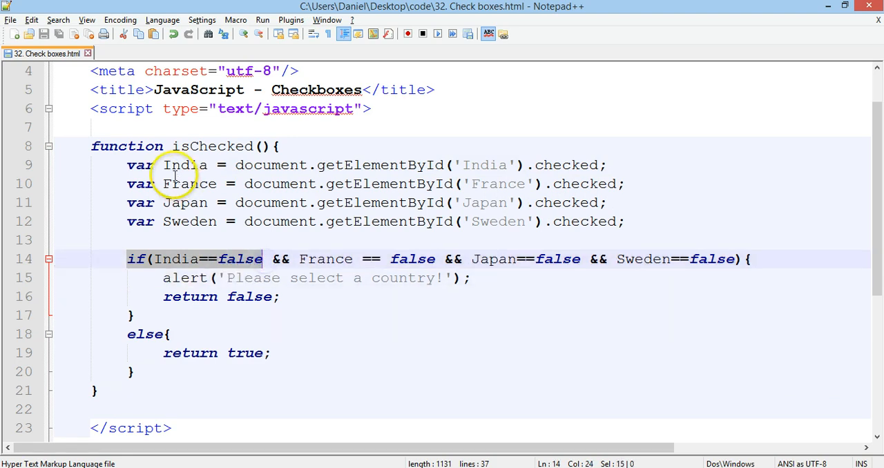
double_click(184, 164)
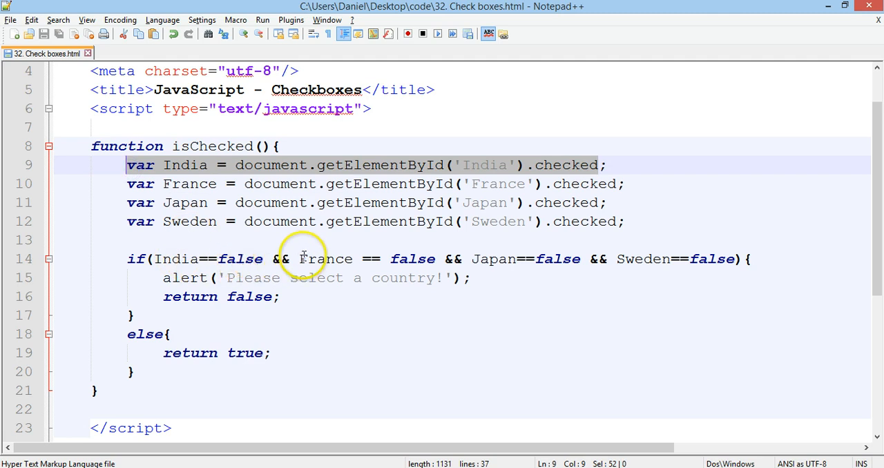
mouse_move(456, 260)
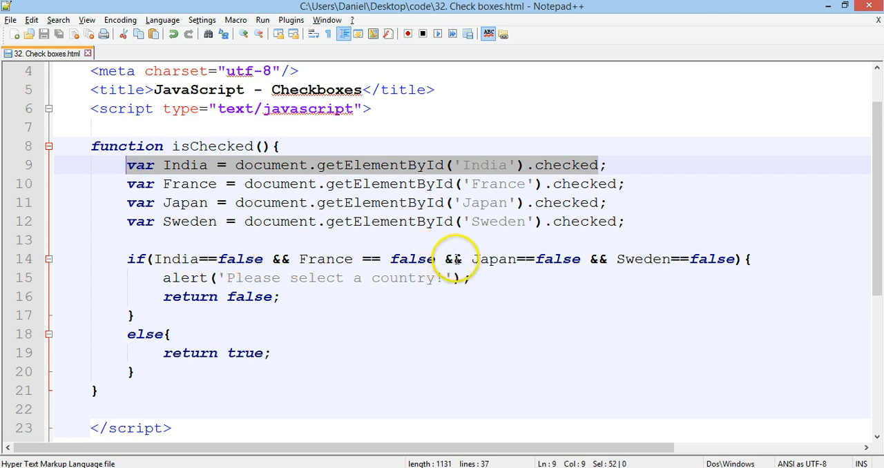
mouse_move(734, 271)
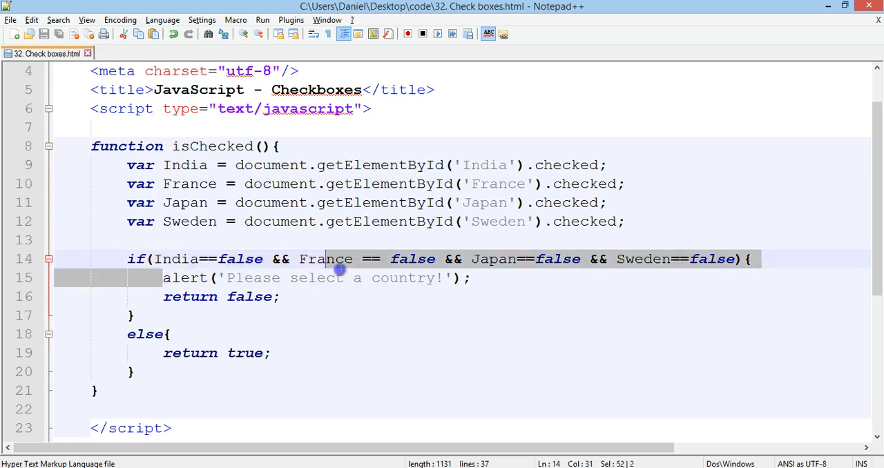
click(469, 277)
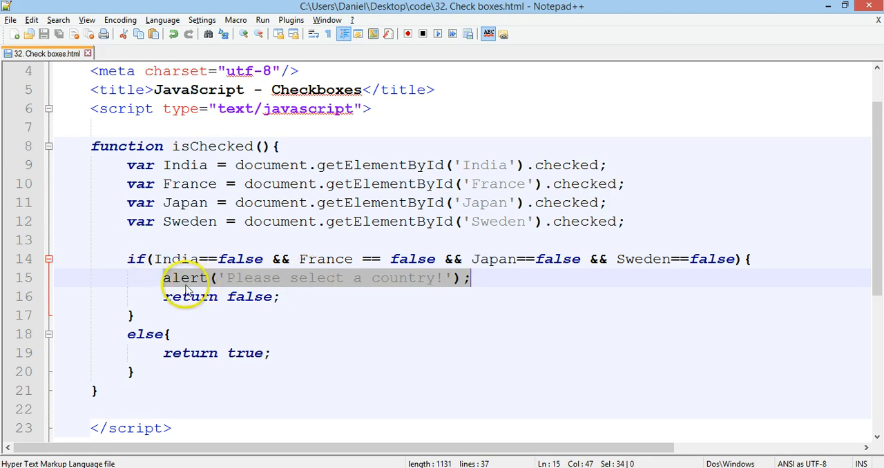
scroll(down, 3)
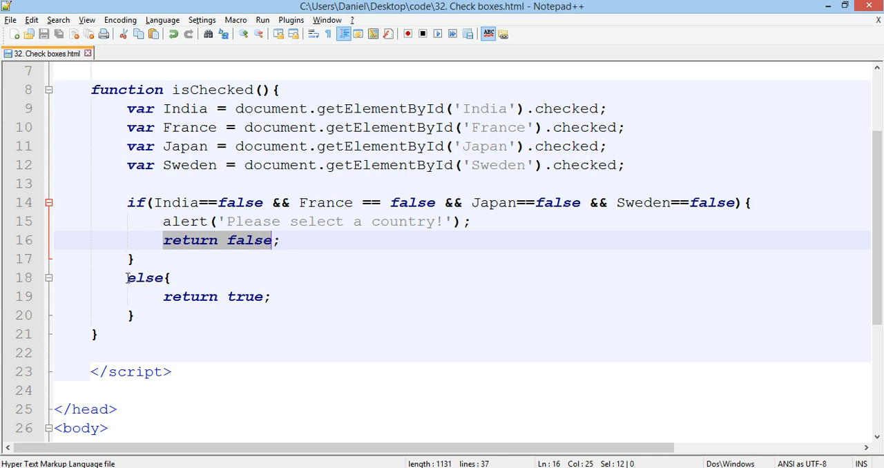
click(127, 278)
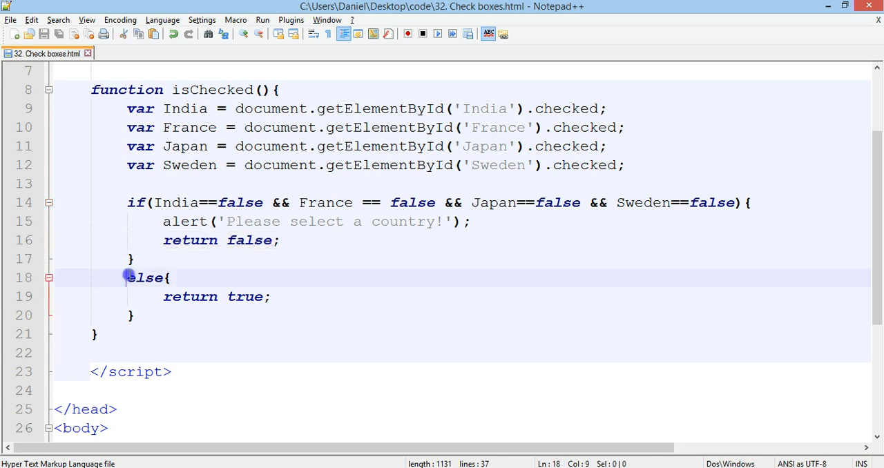
double_click(145, 276)
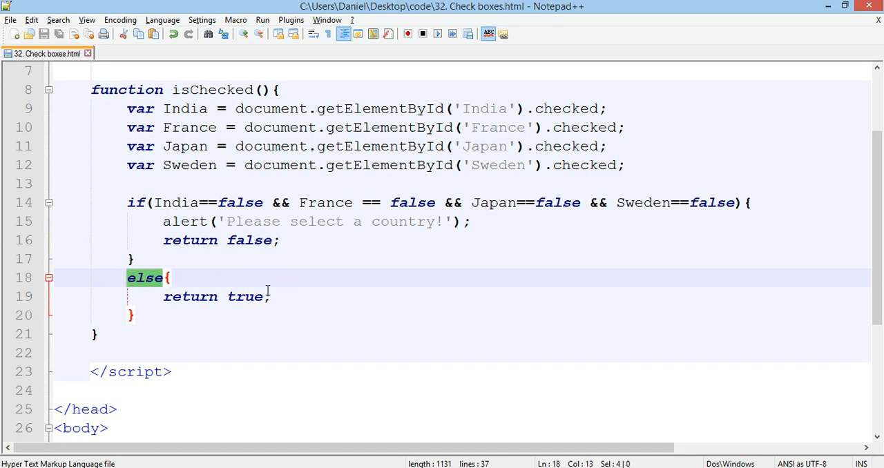
scroll(up, 3)
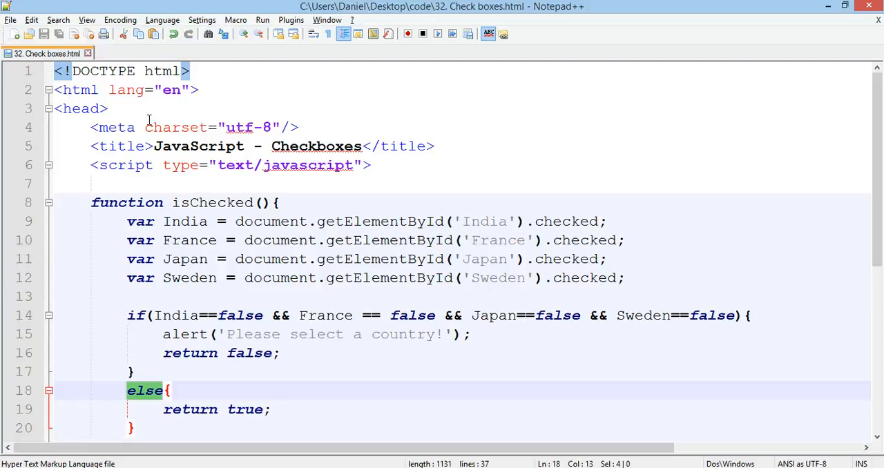
Launch the Check boxes page in Chrome from the Run menu.
click(263, 19)
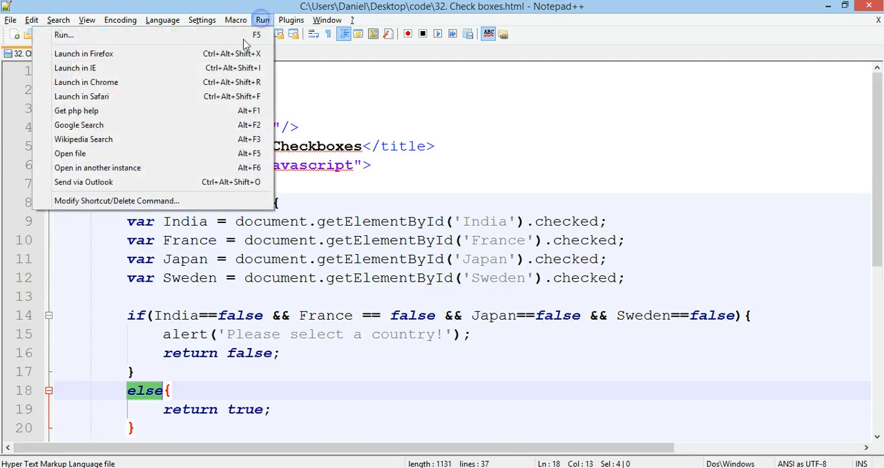
click(85, 83)
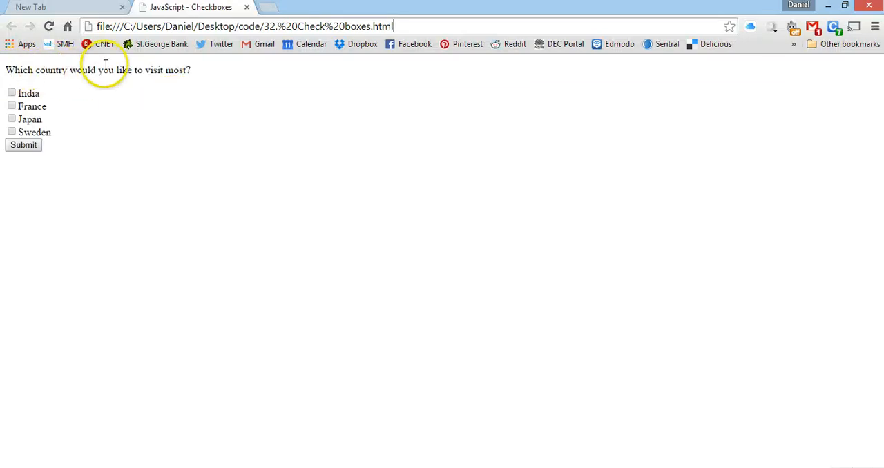
mouse_move(188, 63)
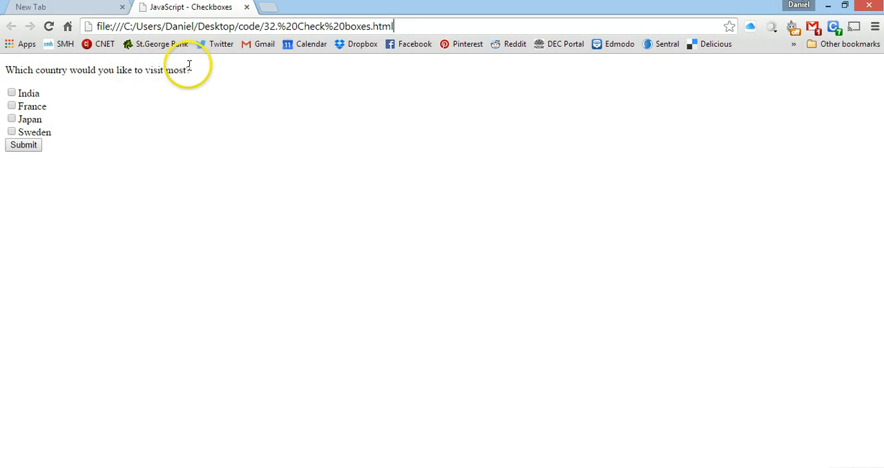
mouse_move(9, 98)
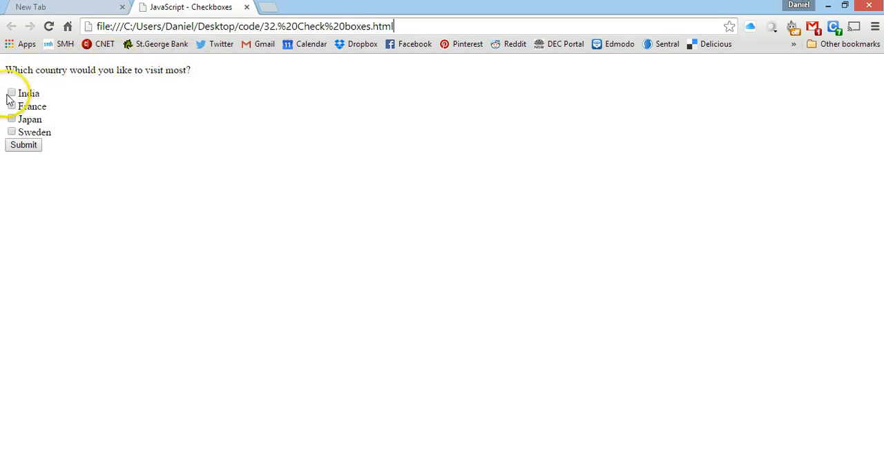
mouse_move(12, 104)
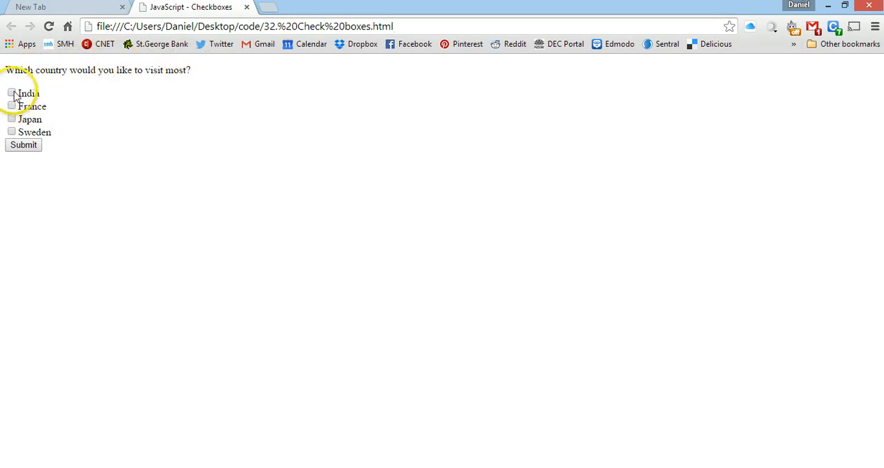
Tick the India and Japan checkboxes on the country form.
click(11, 92)
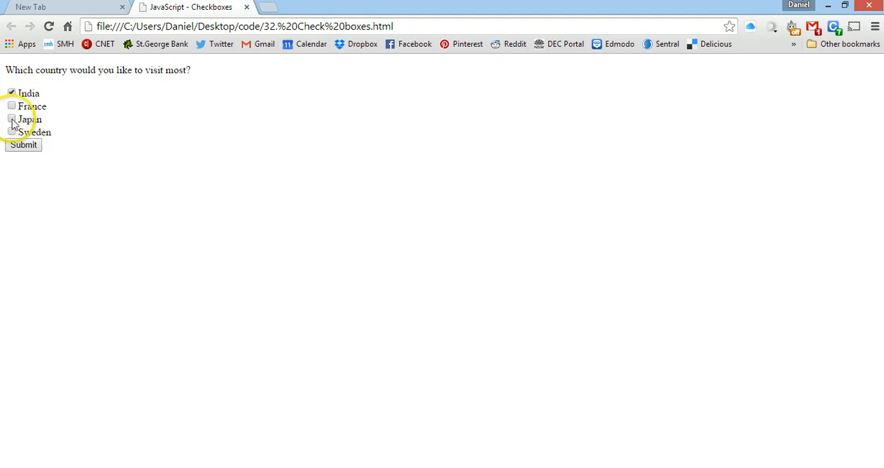
click(11, 119)
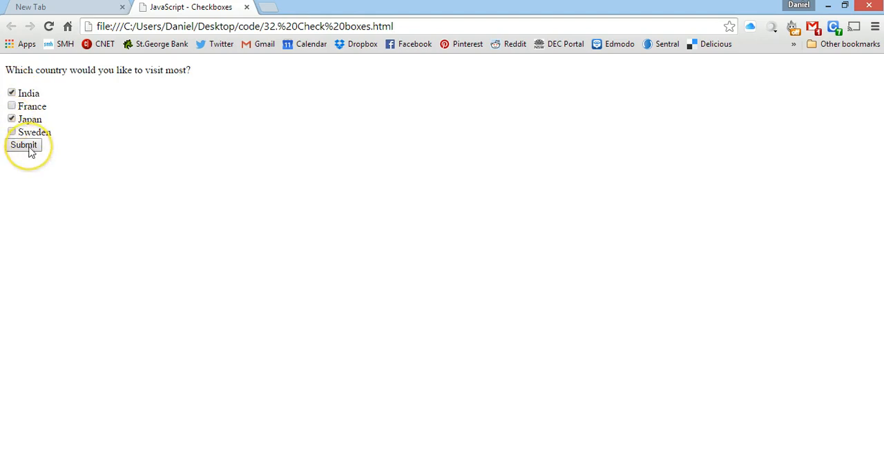
Submit India and Japan, show both countries in the thank-you page address, and return to the form.
click(24, 145)
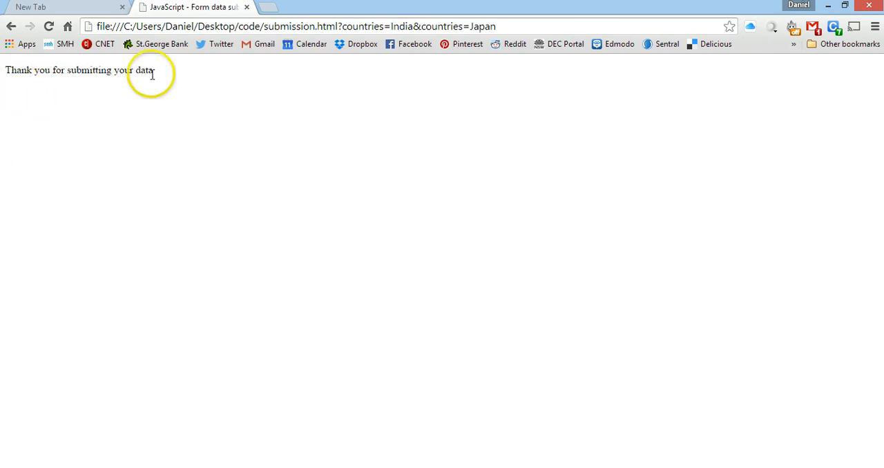
mouse_move(241, 63)
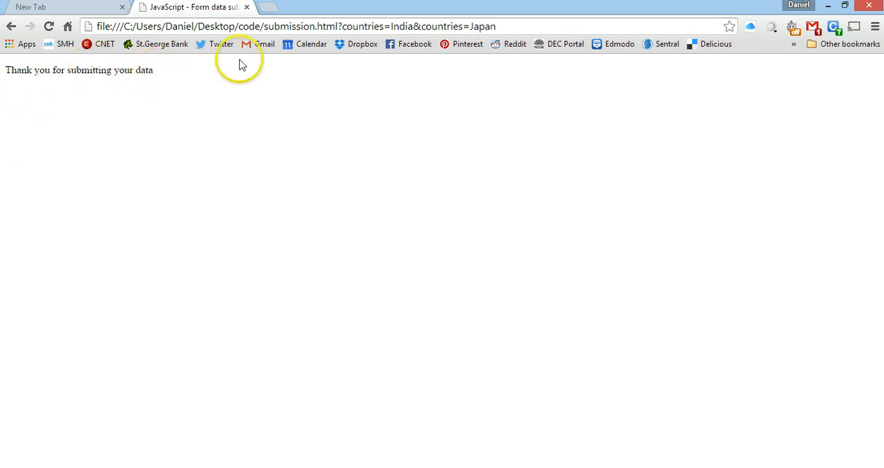
mouse_move(292, 27)
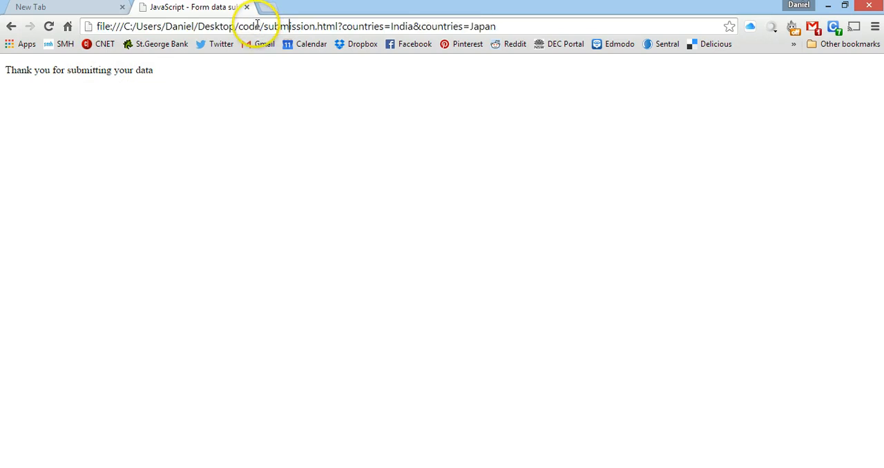
double_click(311, 26)
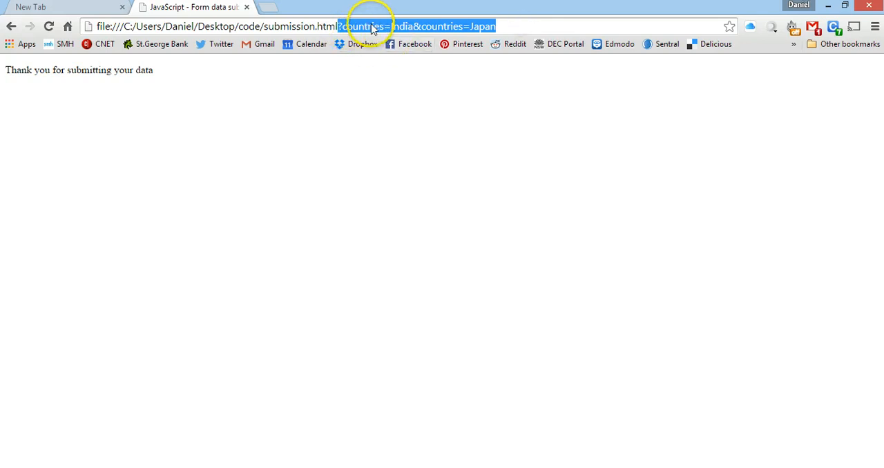
mouse_move(95, 188)
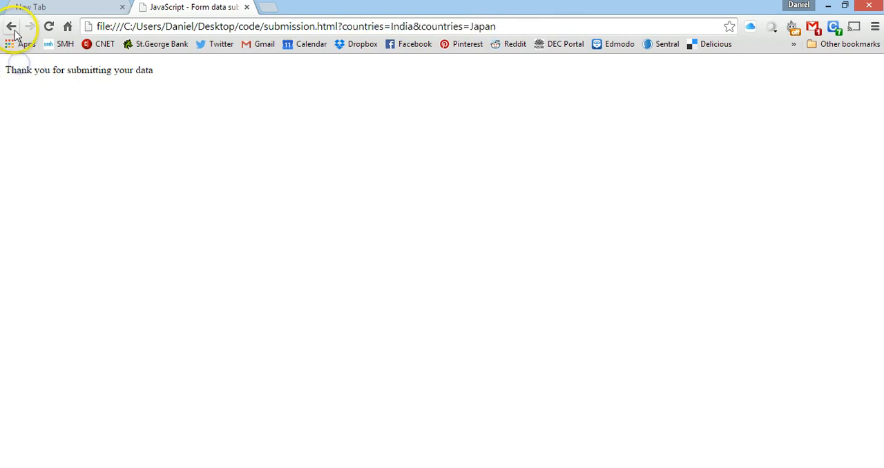
click(11, 26)
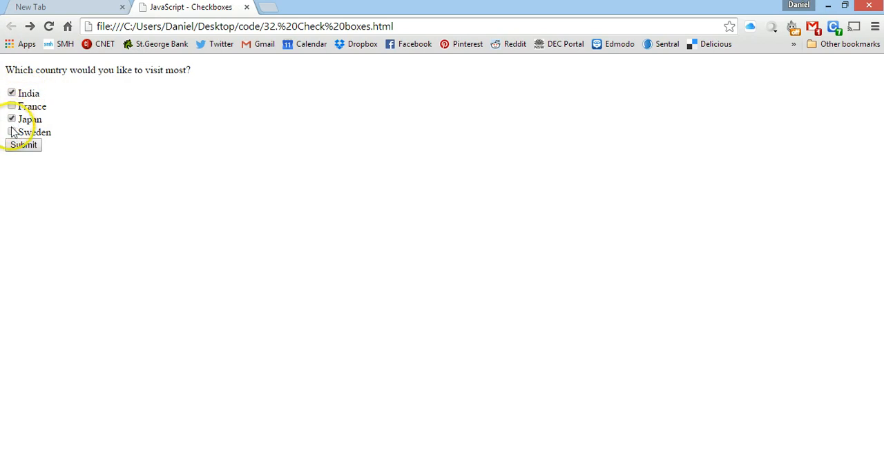
Tick the remaining countries, submit all four to the thank-you page, and go back to the form.
click(12, 132)
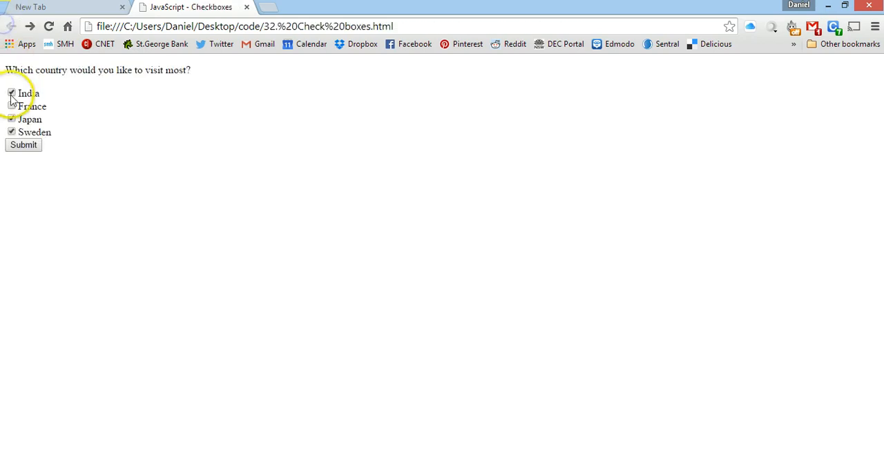
click(24, 144)
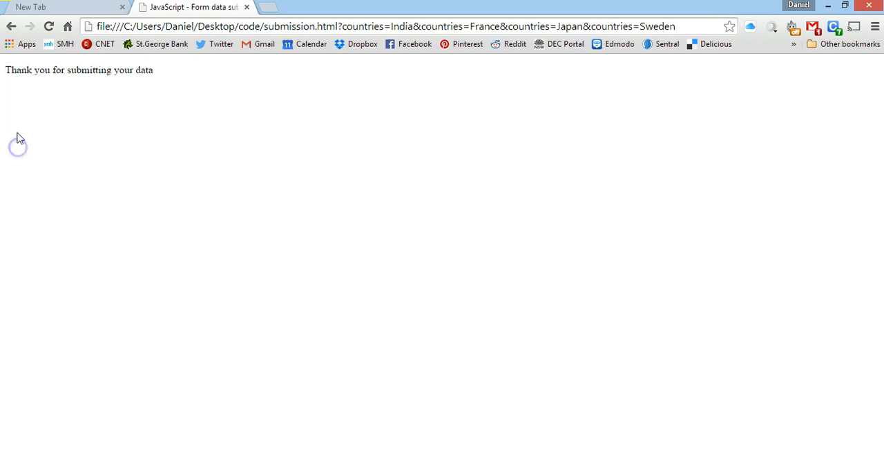
click(11, 25)
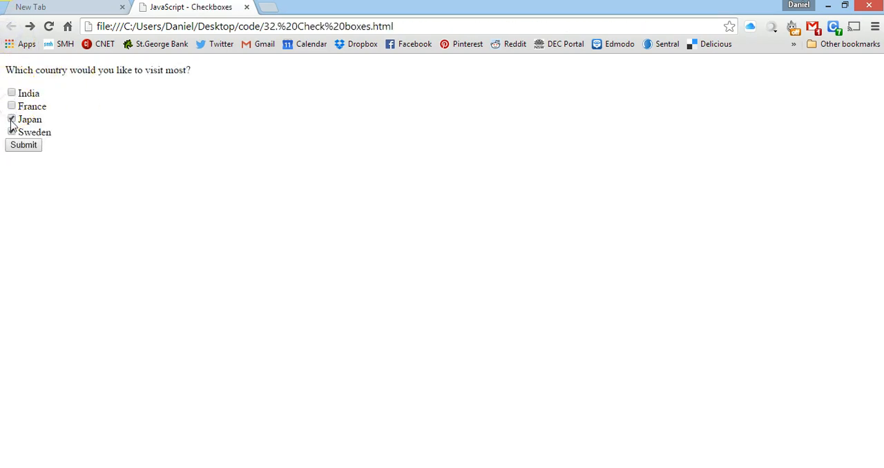
Untick the last box, submit the empty form, and dismiss the 'Please select a country!' alert.
click(11, 119)
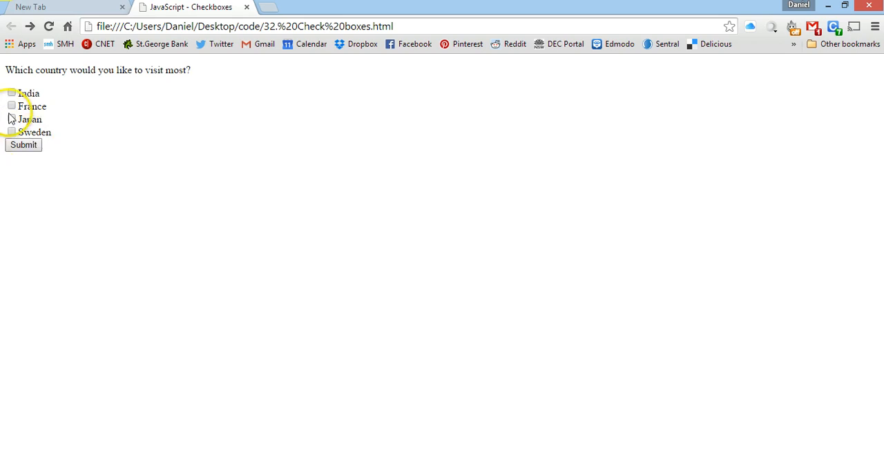
click(22, 144)
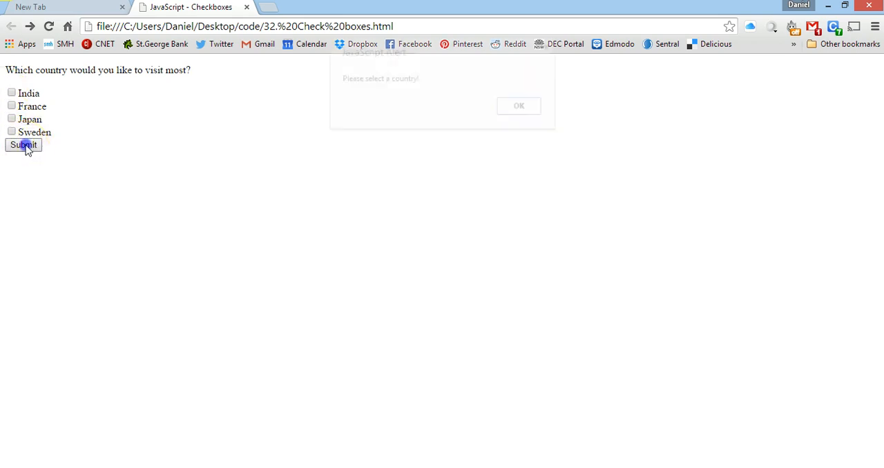
click(24, 144)
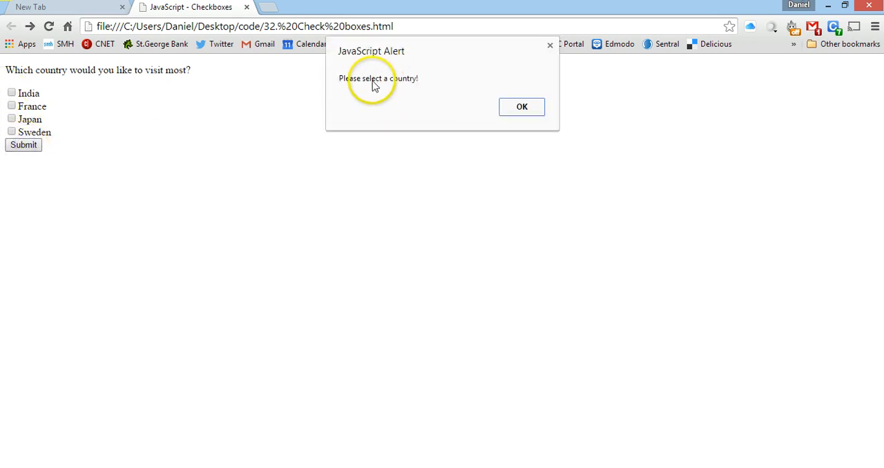
click(522, 106)
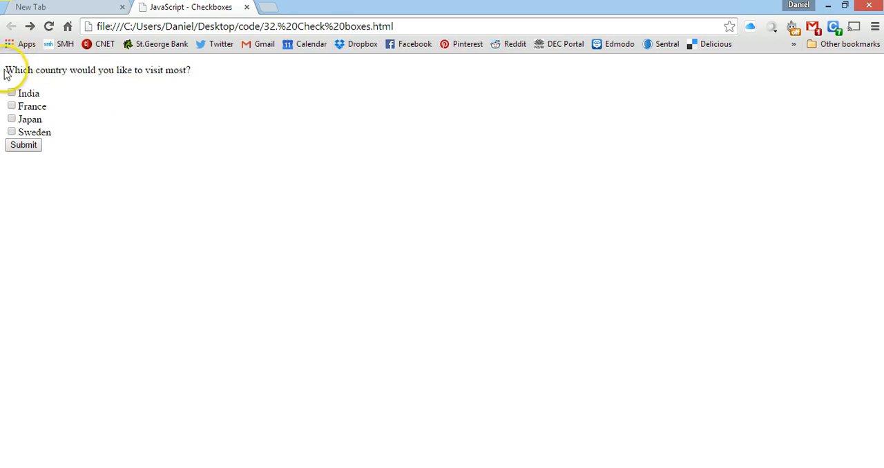
triple_click(97, 69)
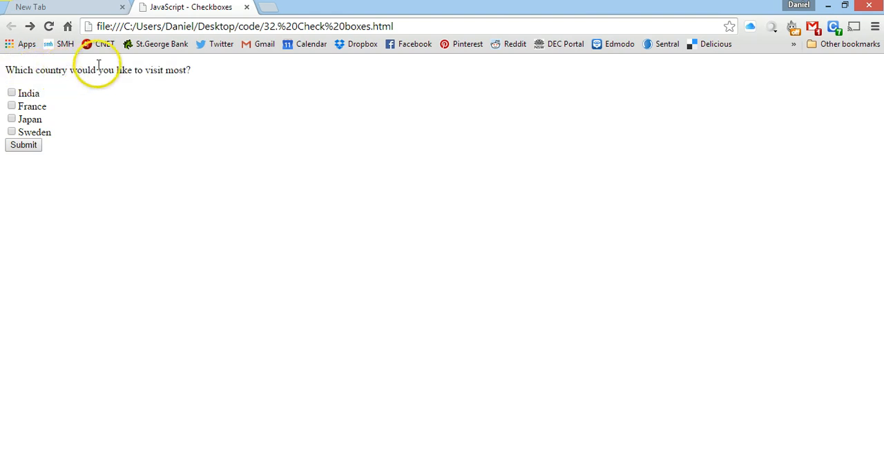
mouse_move(11, 66)
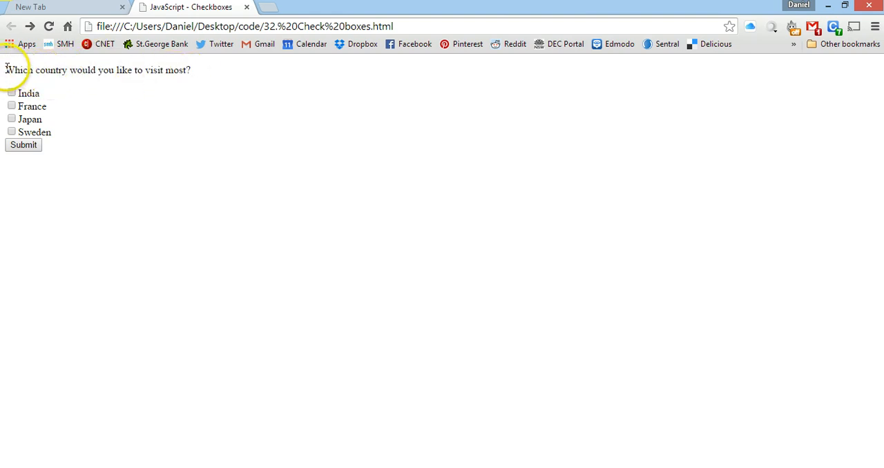
mouse_move(25, 105)
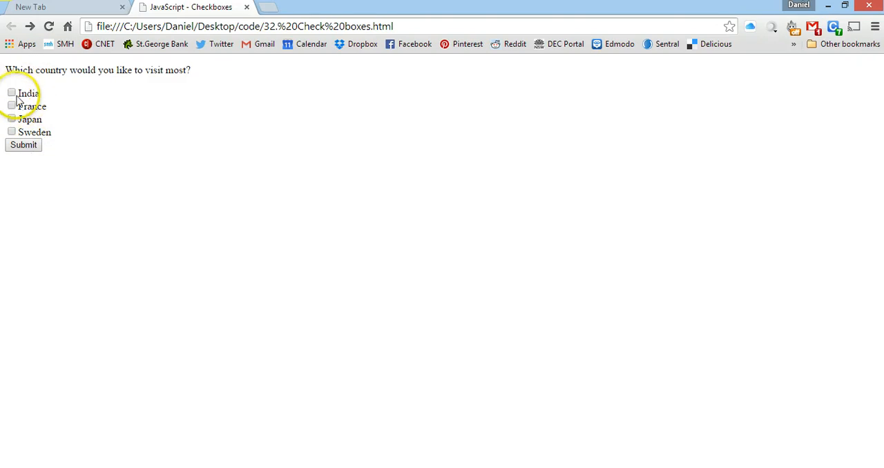
mouse_move(11, 132)
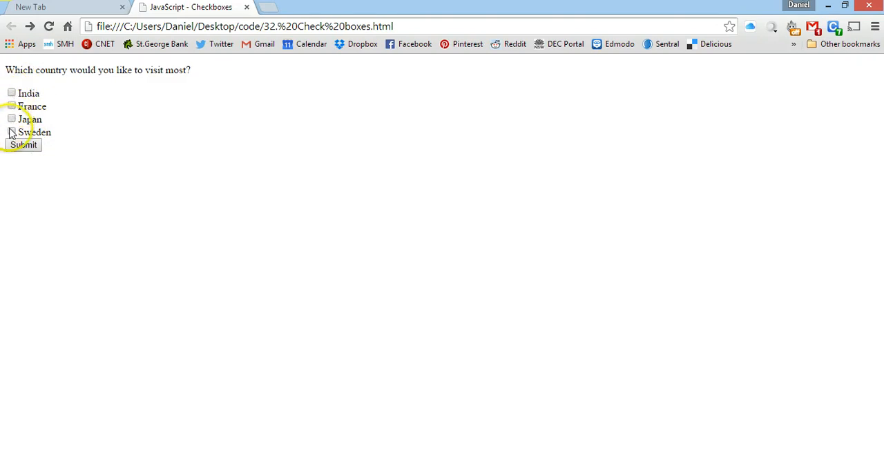
mouse_move(389, 362)
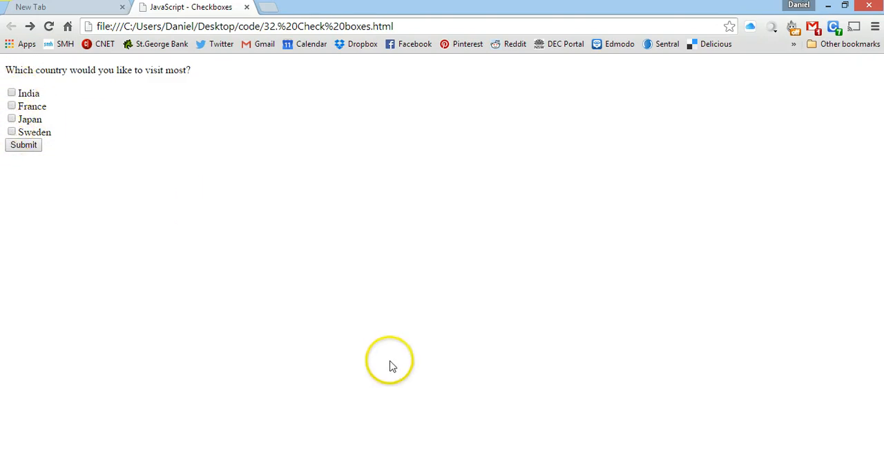
mouse_move(496, 447)
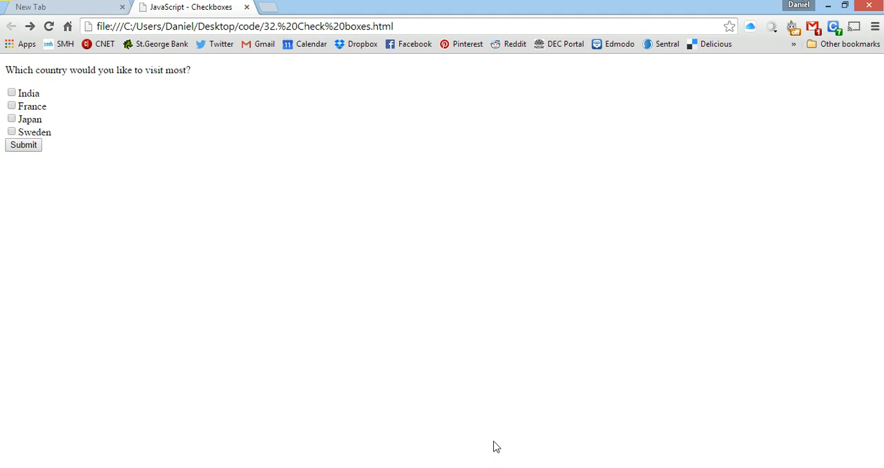